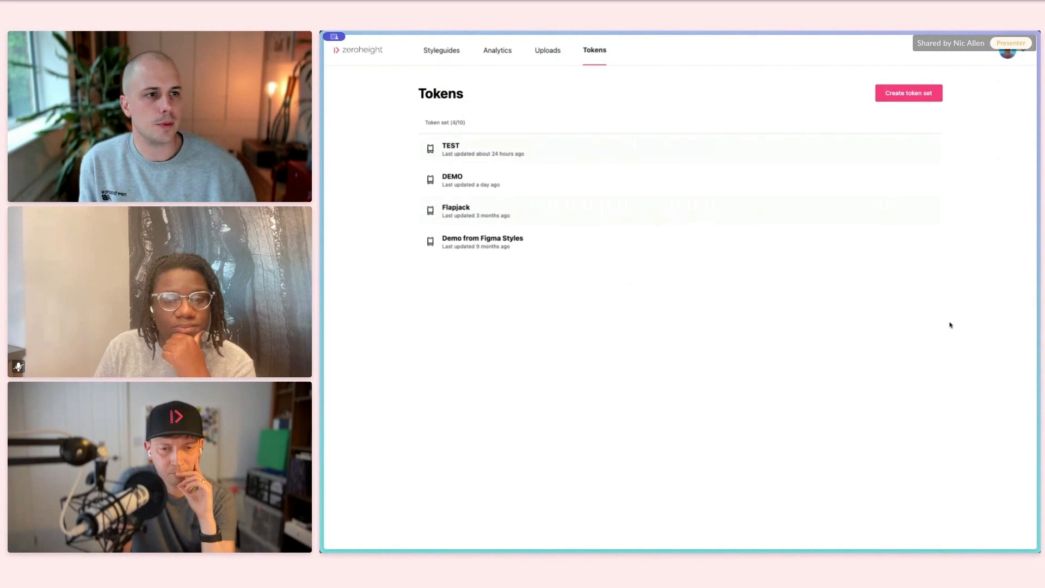
Create a new token set named DEMO.
{"action": "left_click", "coordinate": [908, 92]}
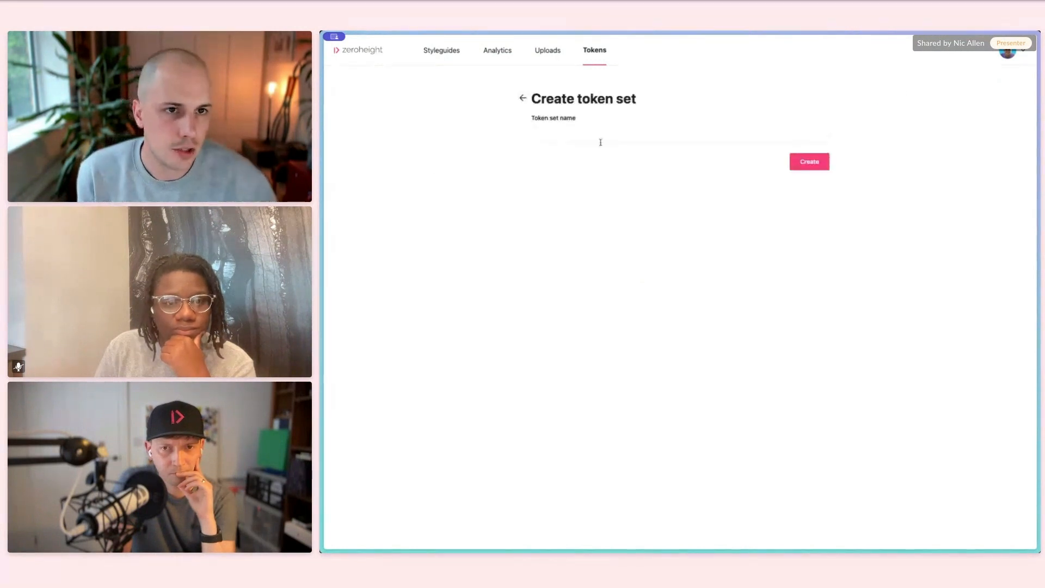
{"action": "type", "text": "DEMO"}
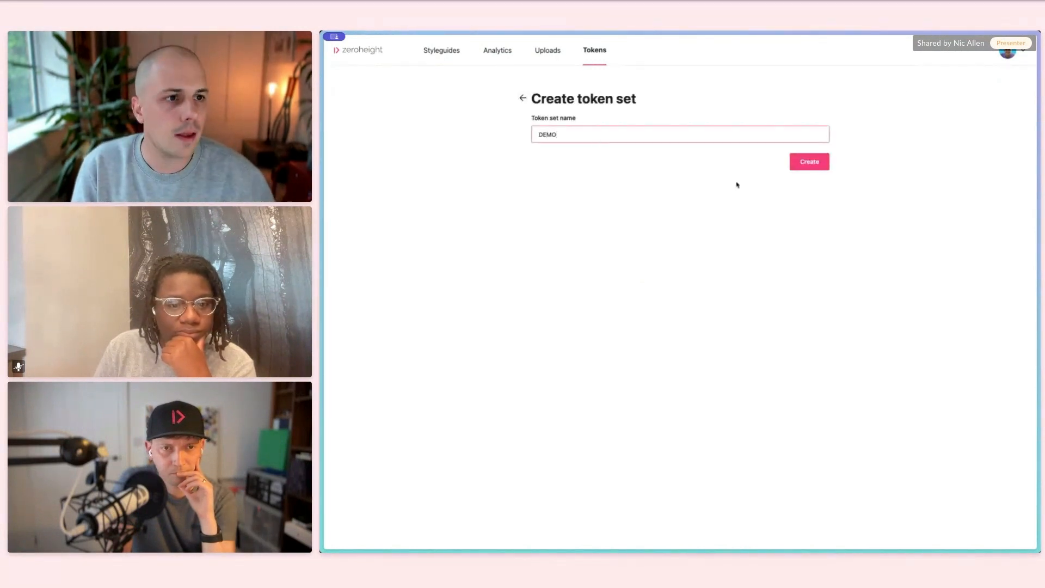
{"action": "left_click", "coordinate": [808, 161]}
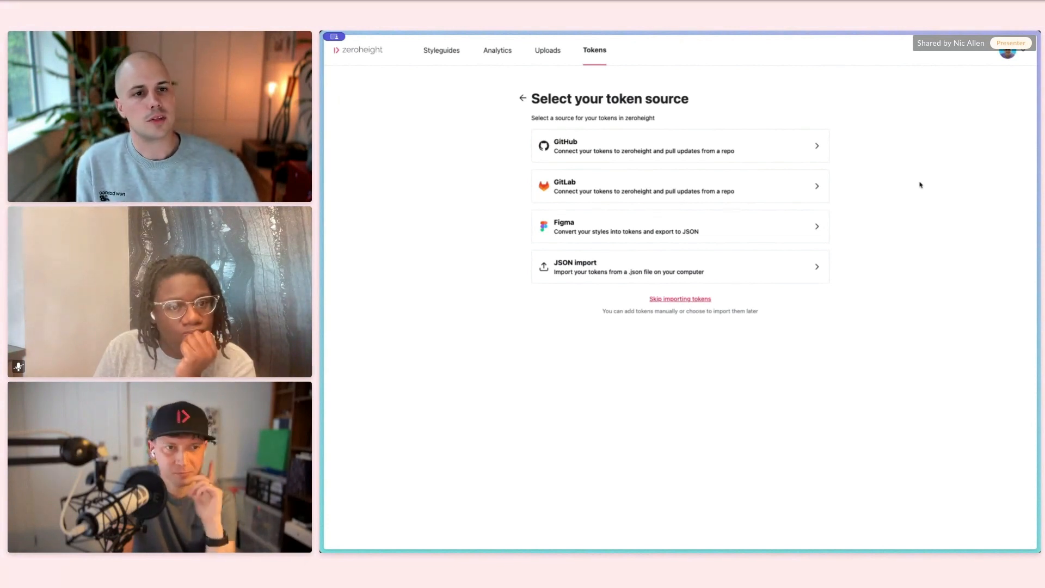
{"action": "mouse_move", "coordinate": [641, 244]}
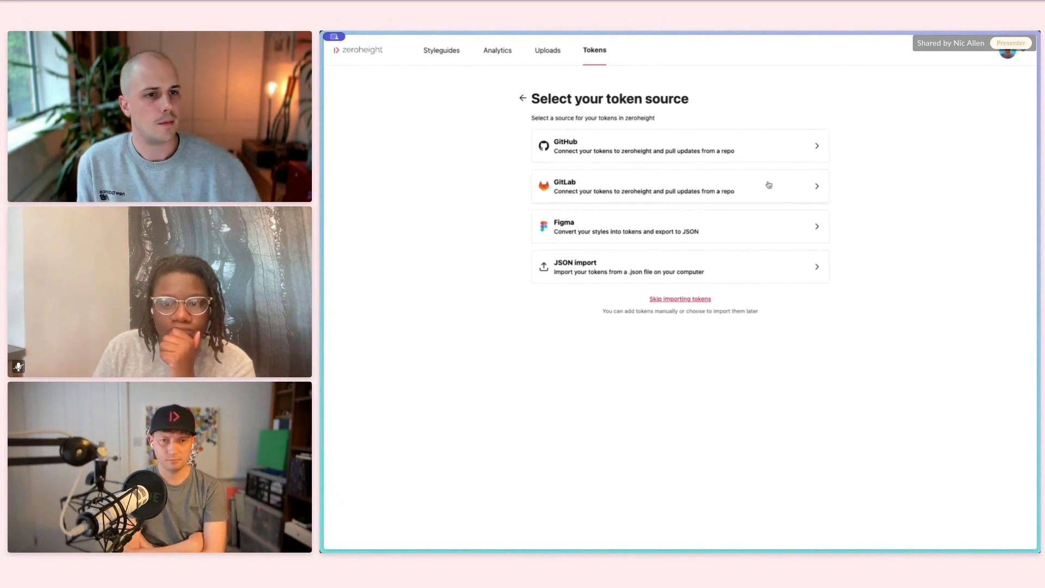
Import demo_token_file.json from GitLab as the token source.
{"action": "left_click", "coordinate": [679, 186]}
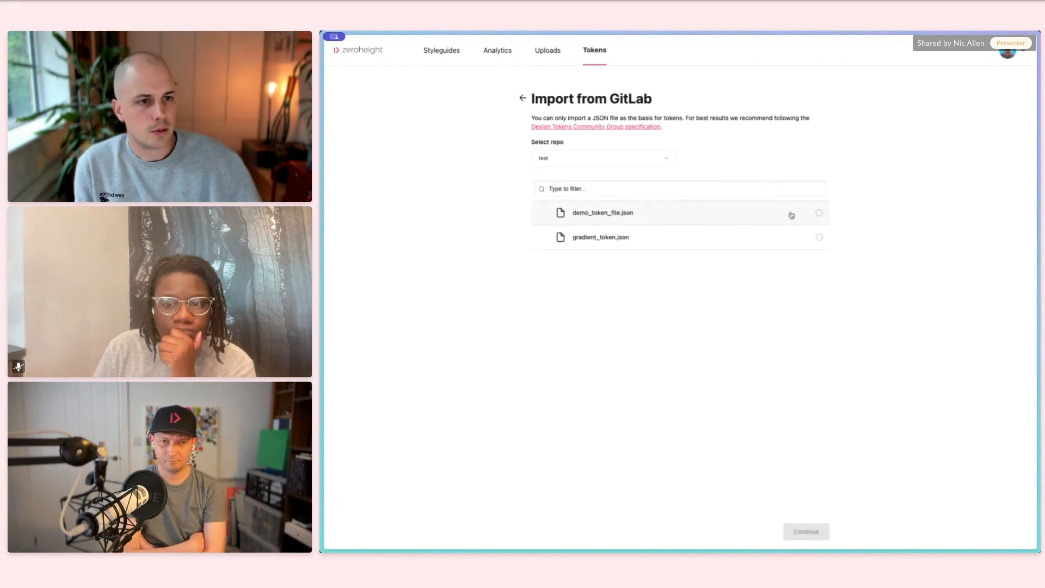
{"action": "left_click", "coordinate": [819, 211]}
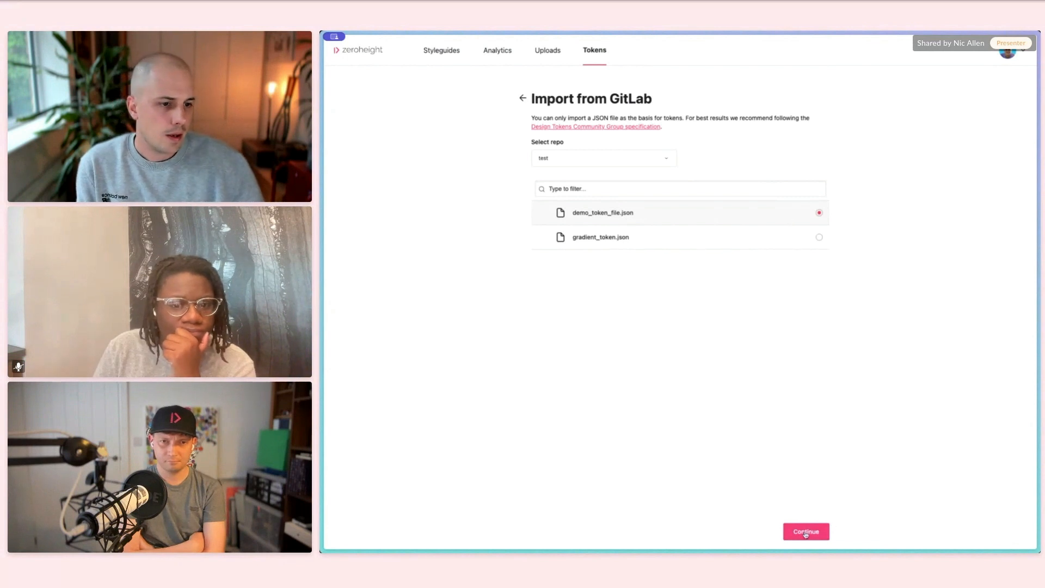
{"action": "left_click", "coordinate": [805, 531]}
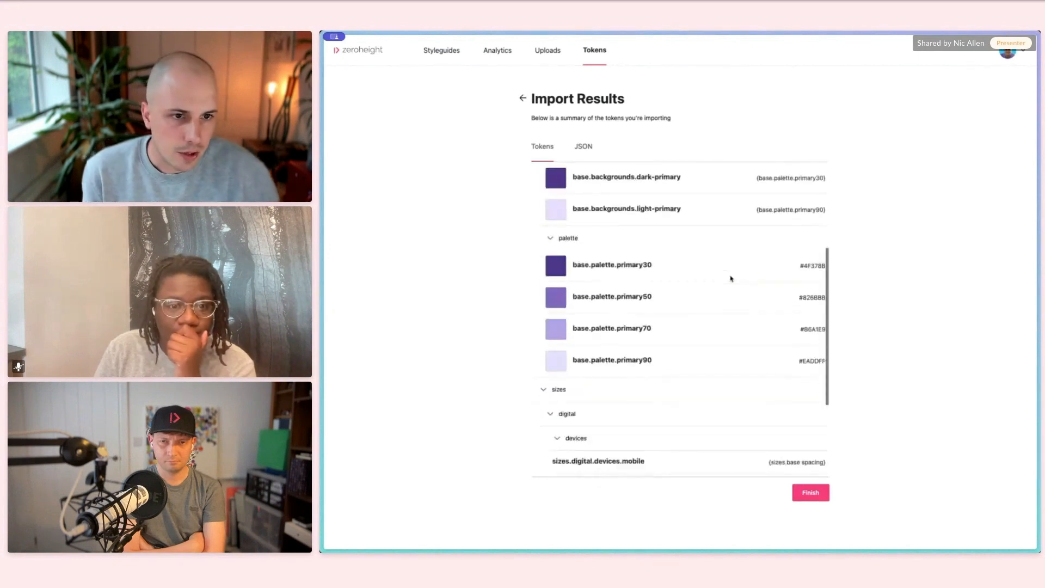
Review the Import Results list and finish the import.
{"action": "scroll", "scroll_direction": "down", "scroll_amount": 3}
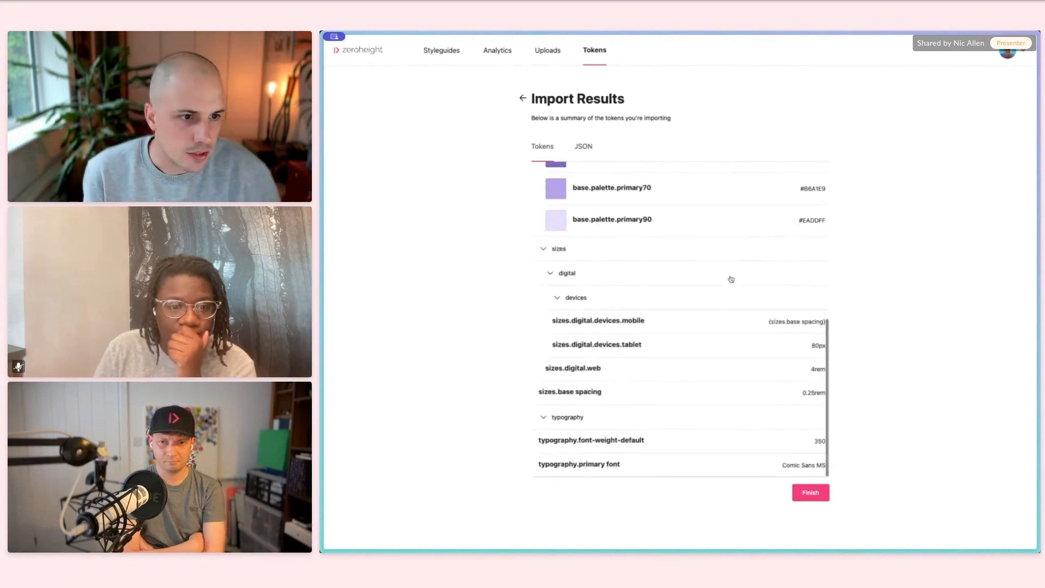
{"action": "left_click", "coordinate": [811, 492]}
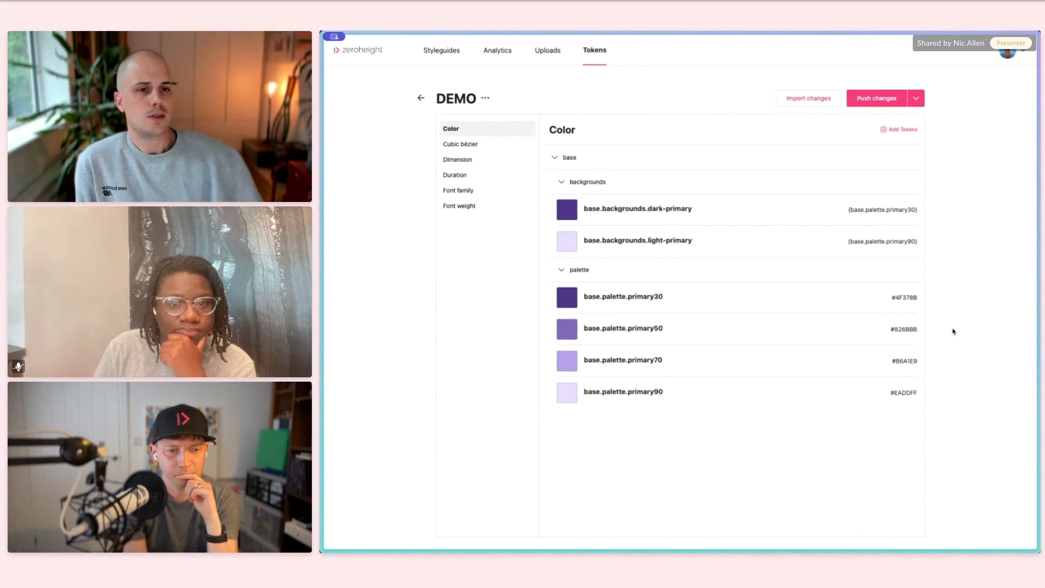
{"action": "mouse_move", "coordinate": [713, 117]}
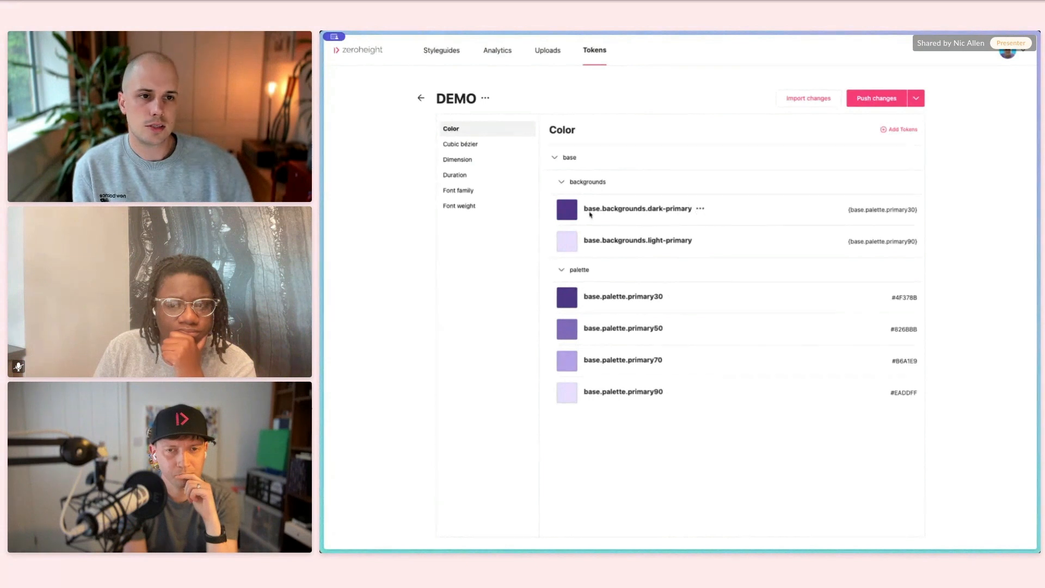
{"action": "mouse_move", "coordinate": [754, 225]}
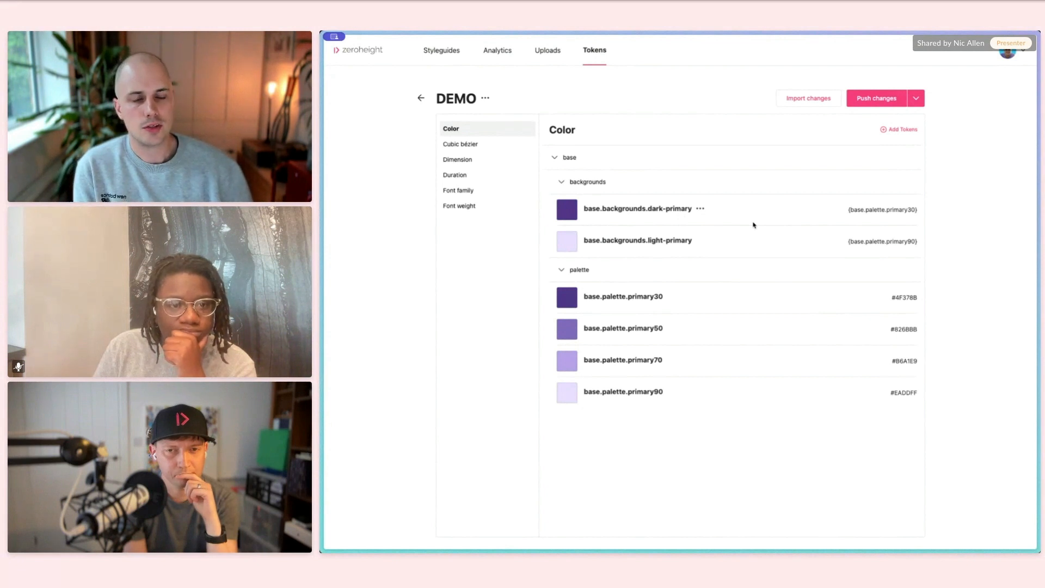
{"action": "mouse_move", "coordinate": [720, 216]}
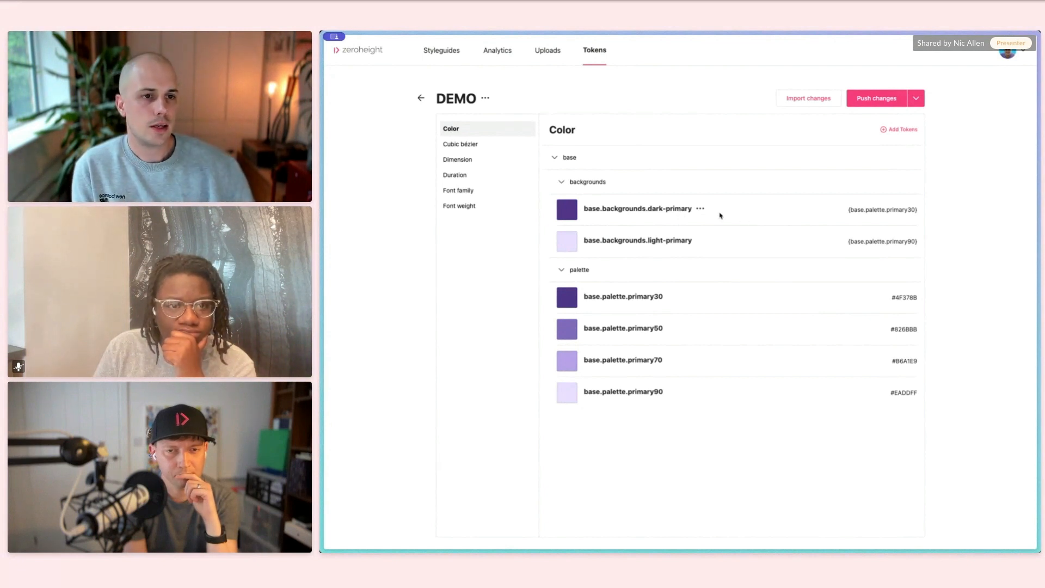
Open the base.backgrounds.dark-primary color token for editing.
{"action": "left_click", "coordinate": [700, 208]}
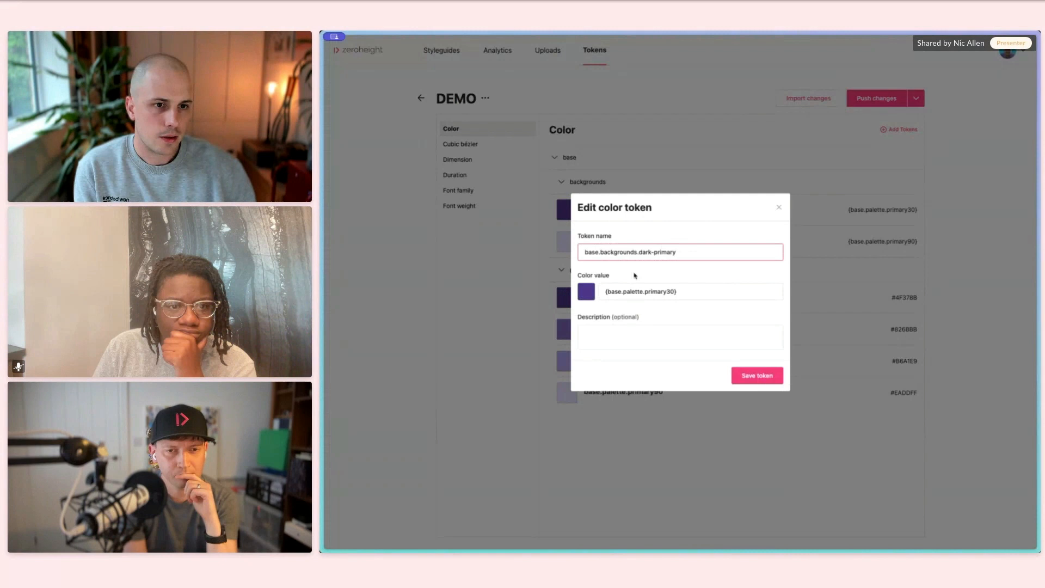
Change the dark-primary token's color value to #EC0EDD and save.
{"action": "left_click", "coordinate": [586, 291]}
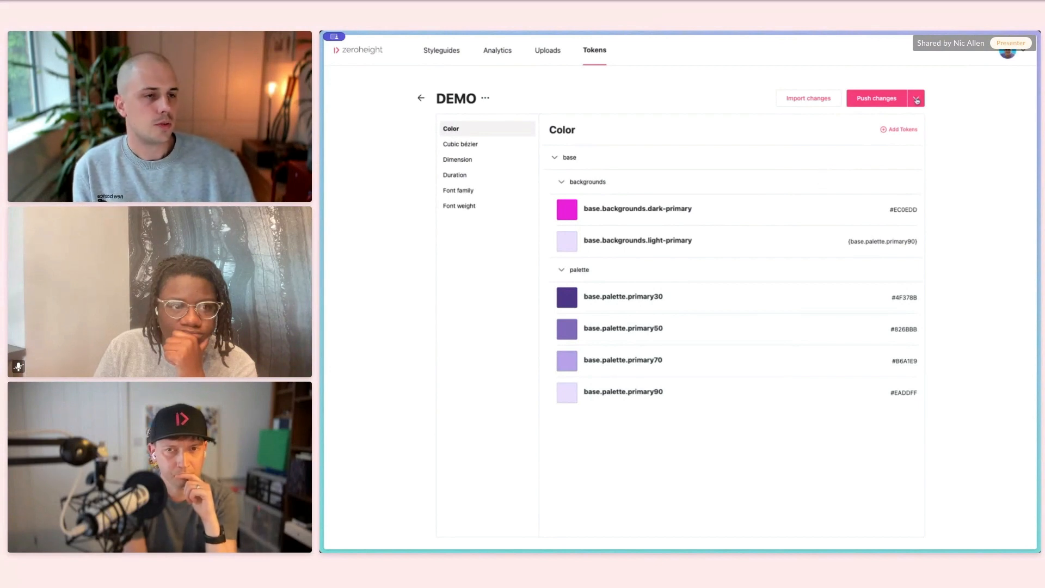
Choose Style Dictionary export from the Push changes menu.
{"action": "left_click", "coordinate": [915, 98]}
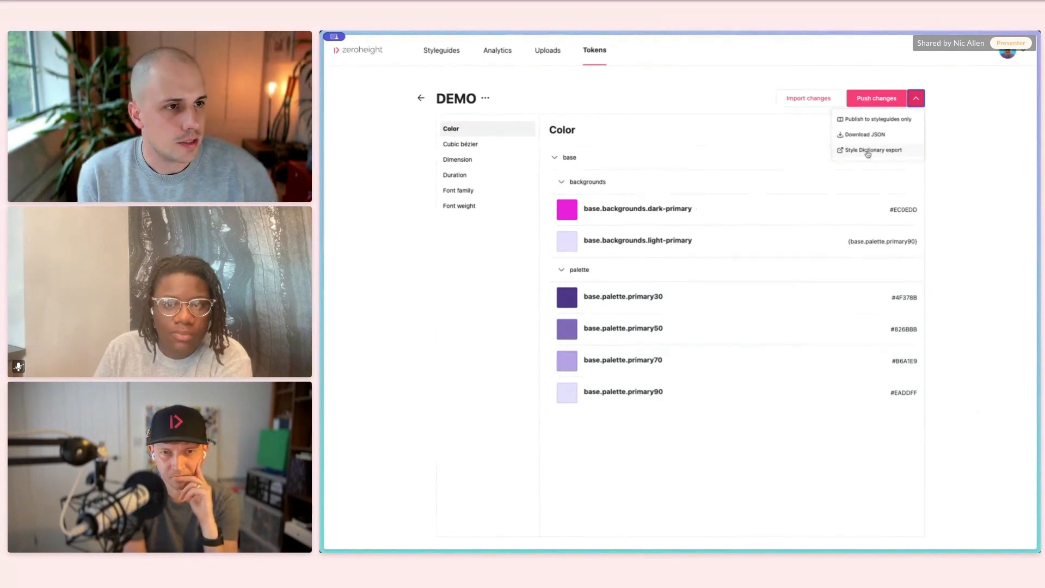
{"action": "left_click", "coordinate": [872, 149]}
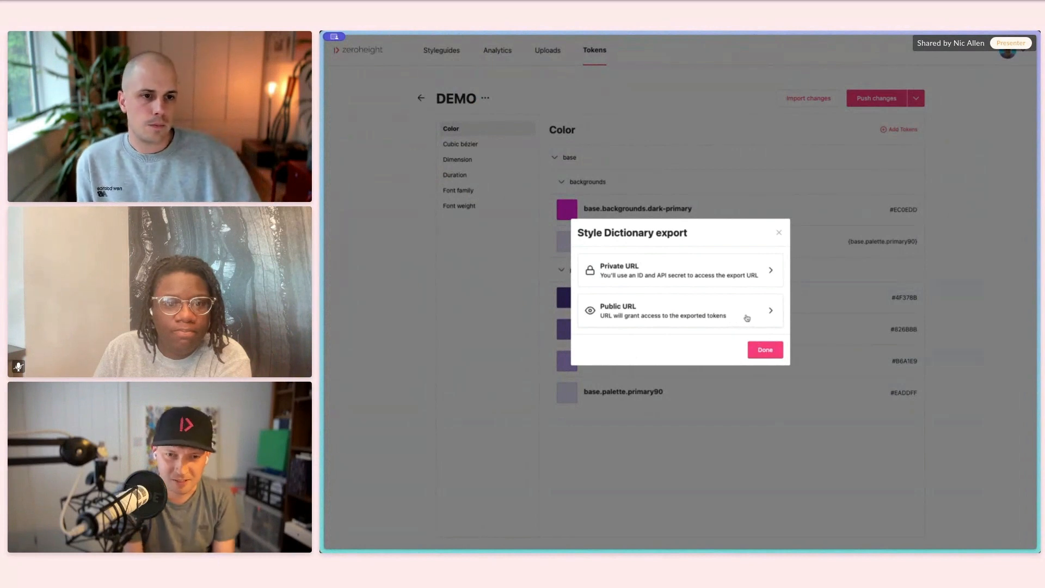
Choose a public export URL and show the output format list.
{"action": "left_click", "coordinate": [680, 311]}
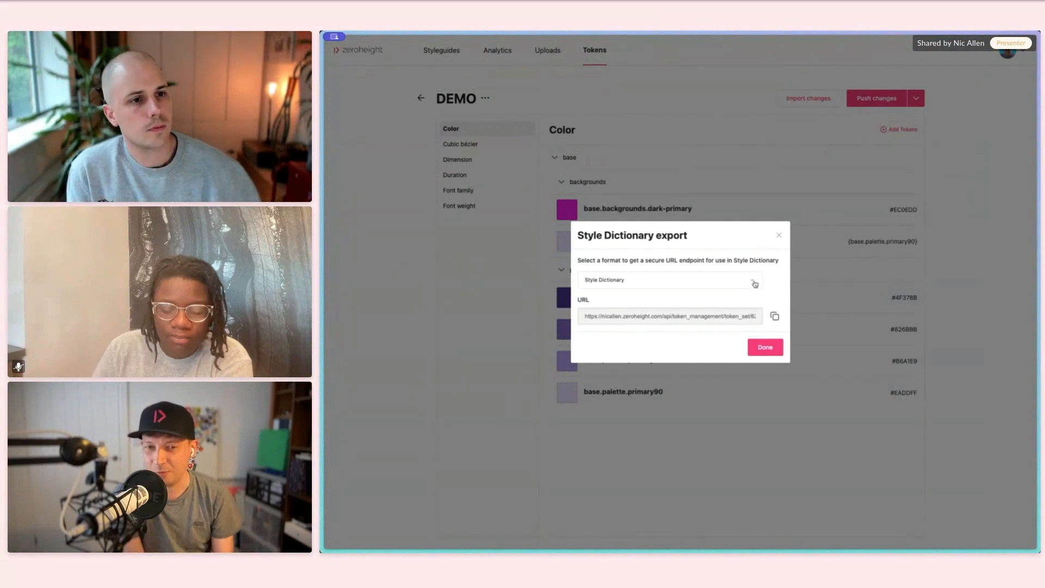
{"action": "left_click", "coordinate": [669, 279]}
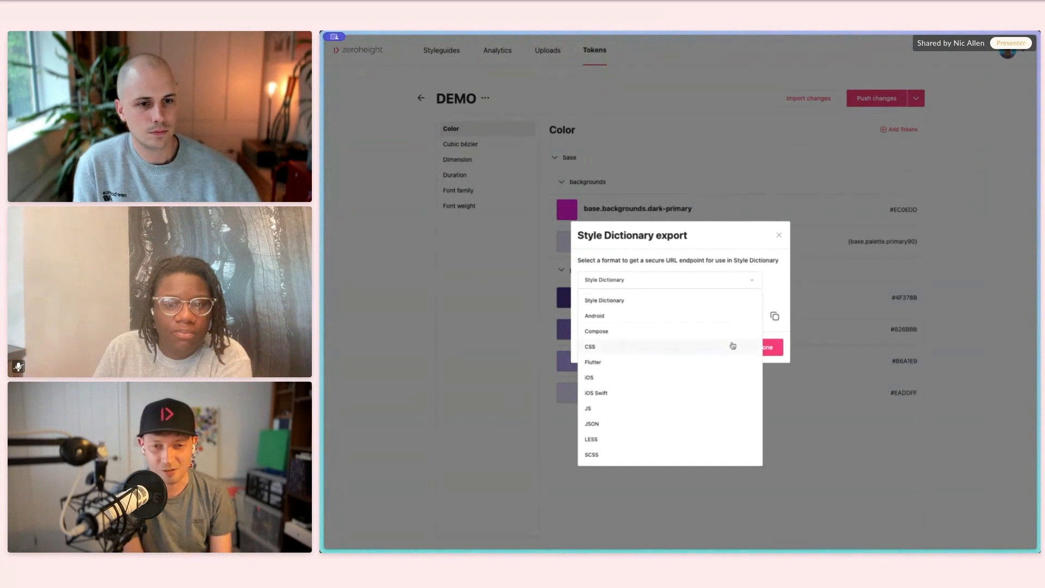
Set the export format to CSS, copy its URL, and reopen the format list.
{"action": "left_click", "coordinate": [589, 347]}
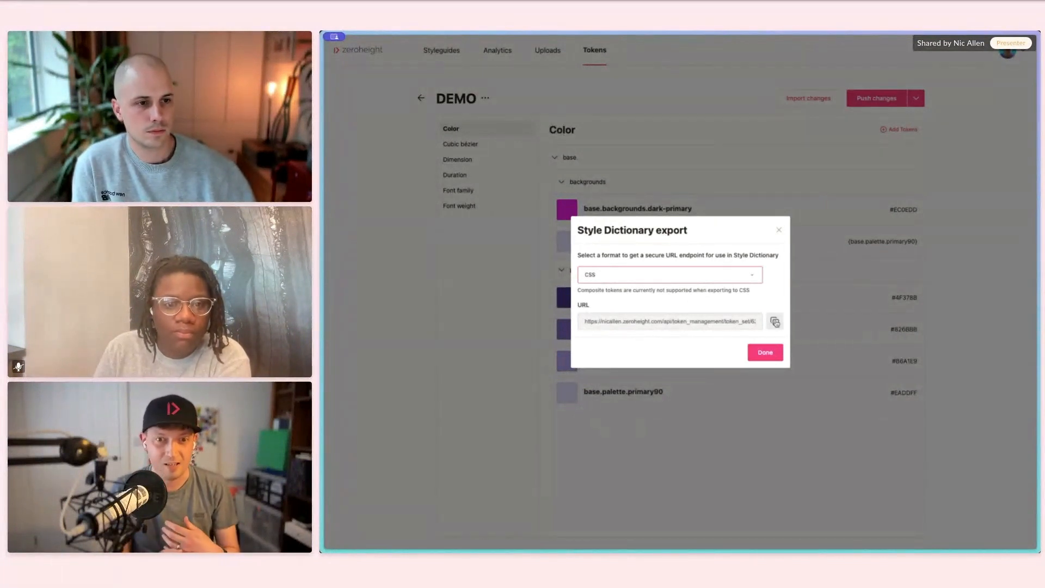
{"action": "left_click", "coordinate": [774, 321]}
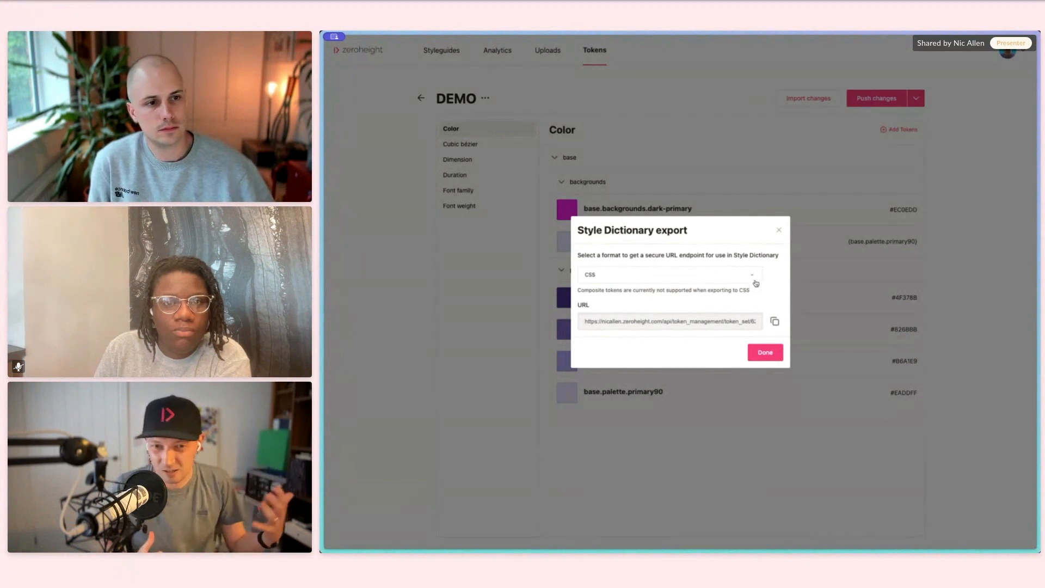
{"action": "left_click", "coordinate": [669, 274]}
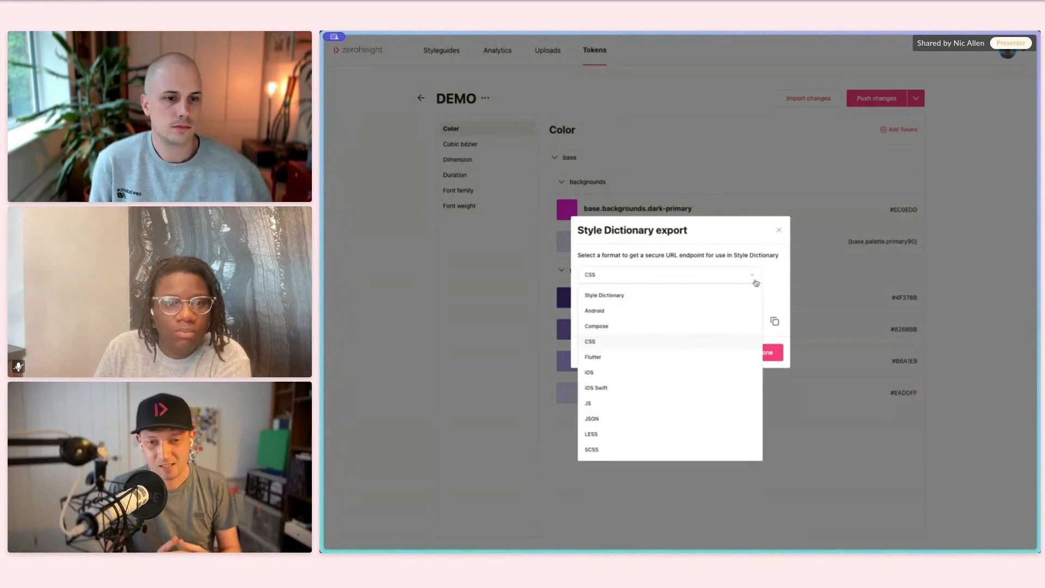